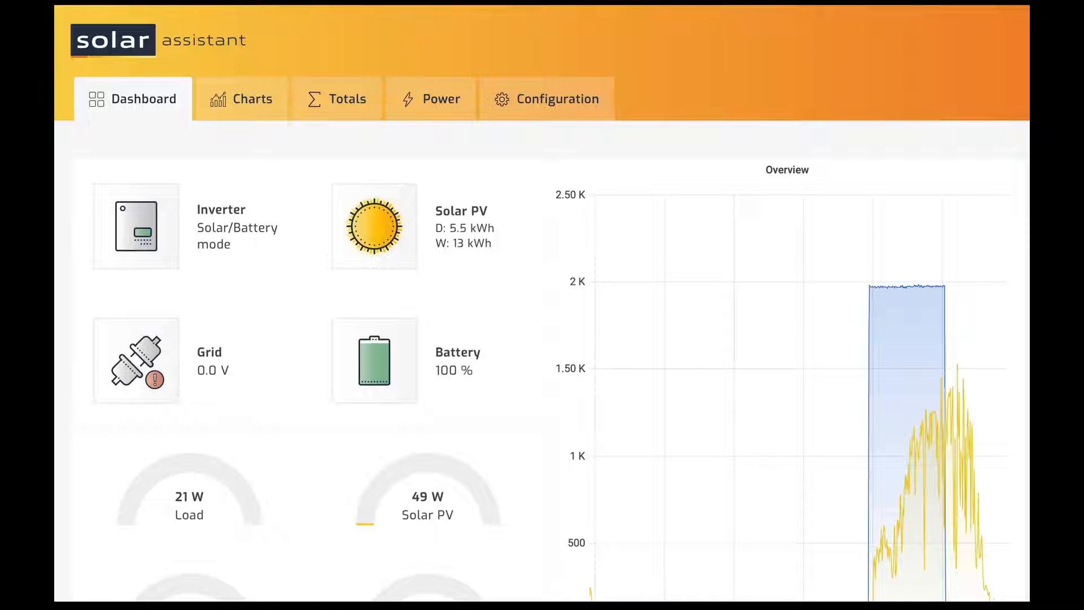
- Show the battery detail page with Pack #1 at 81.7% and Pack #2 at 100.8% charge
click(373, 361)
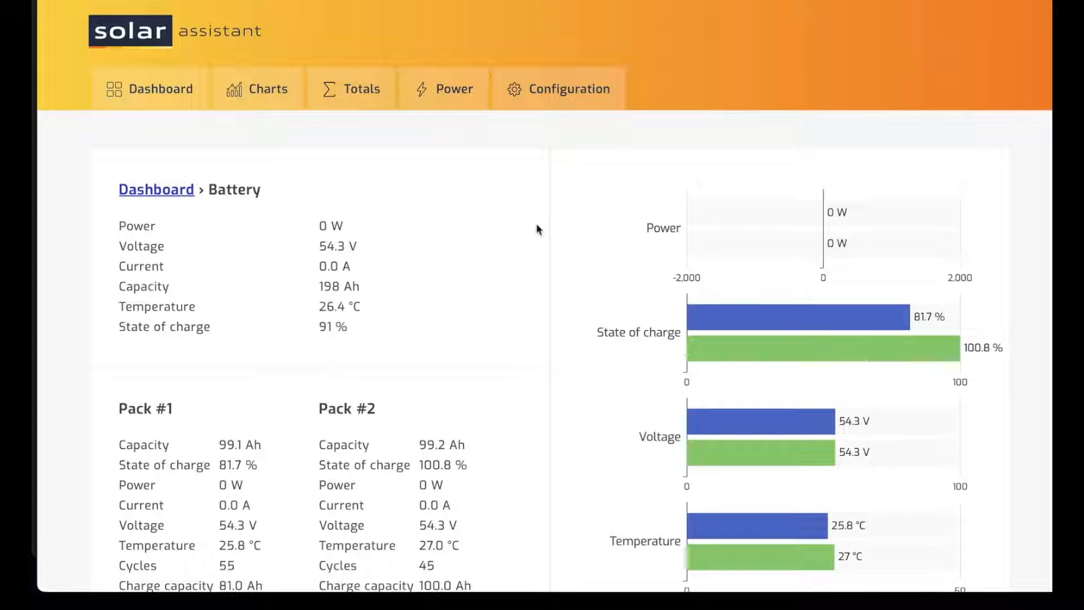
scroll(down, 3)
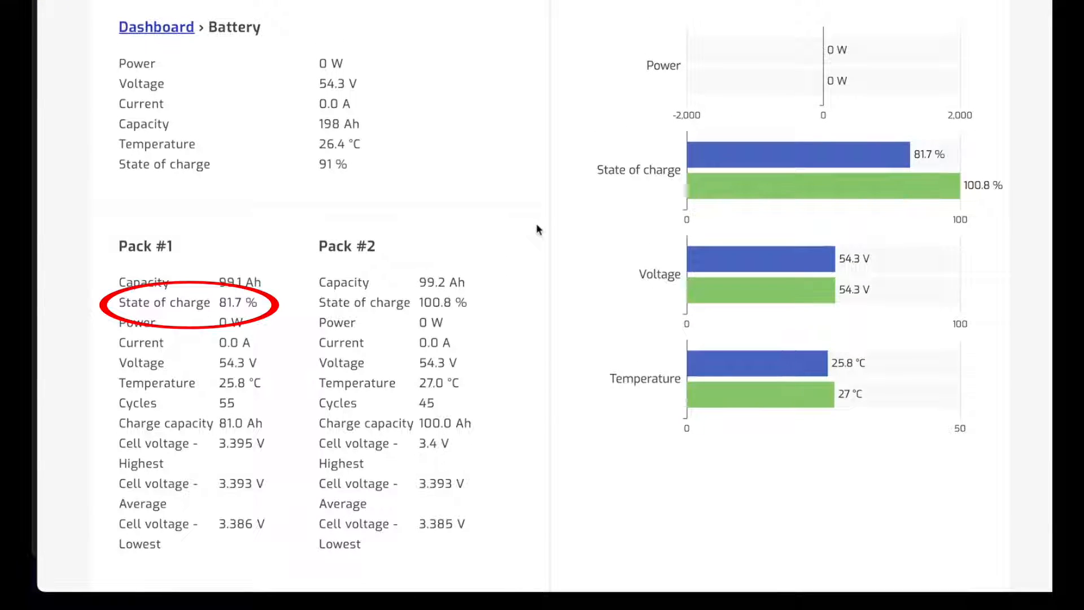
mouse_move(538, 240)
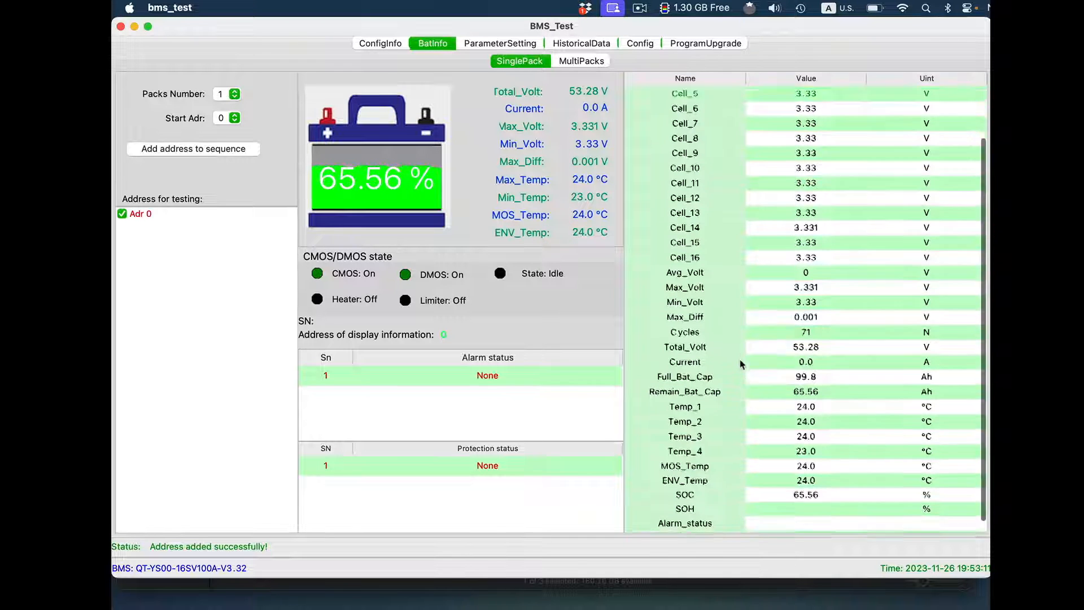
- Scroll through the cell voltage table for the address-1 pack reading 99.20% charge
scroll(up, 3)
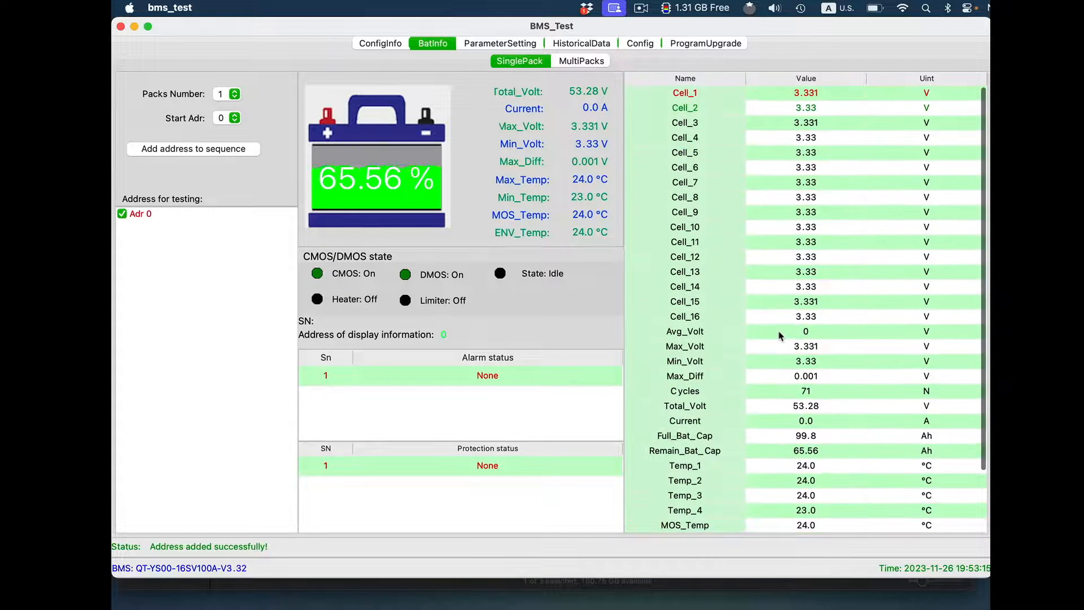
scroll(down, 3)
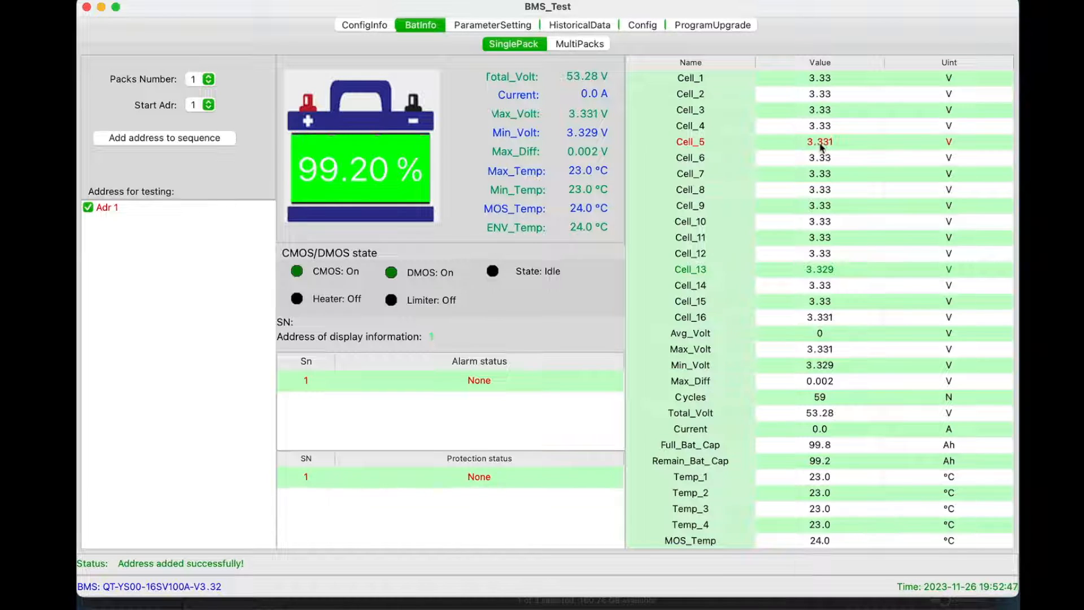
scroll(down, 3)
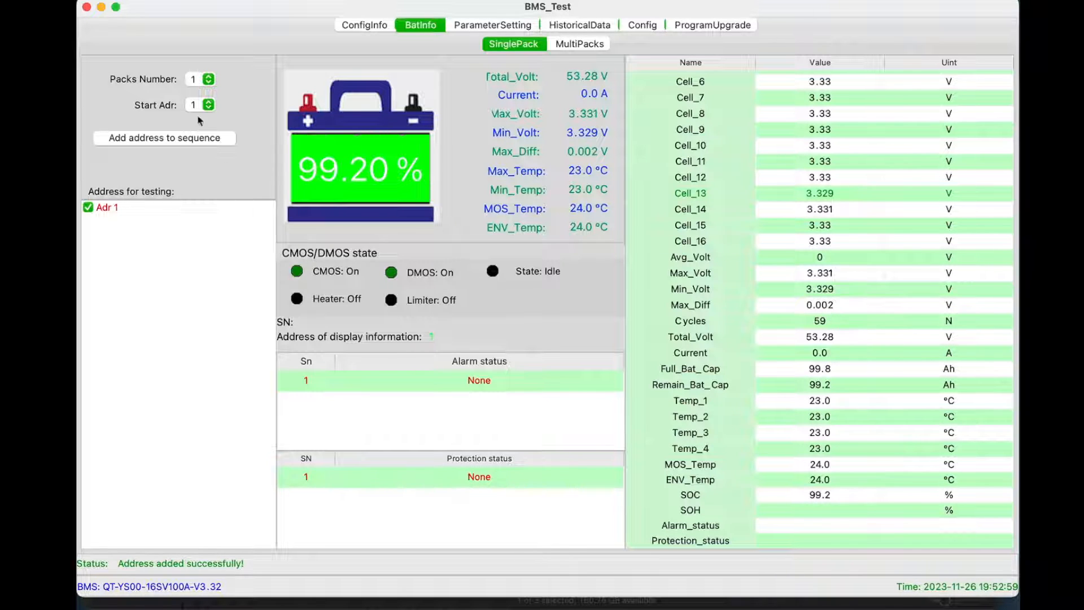
- Choose address 0 as the starting pack so the other battery is read
click(208, 105)
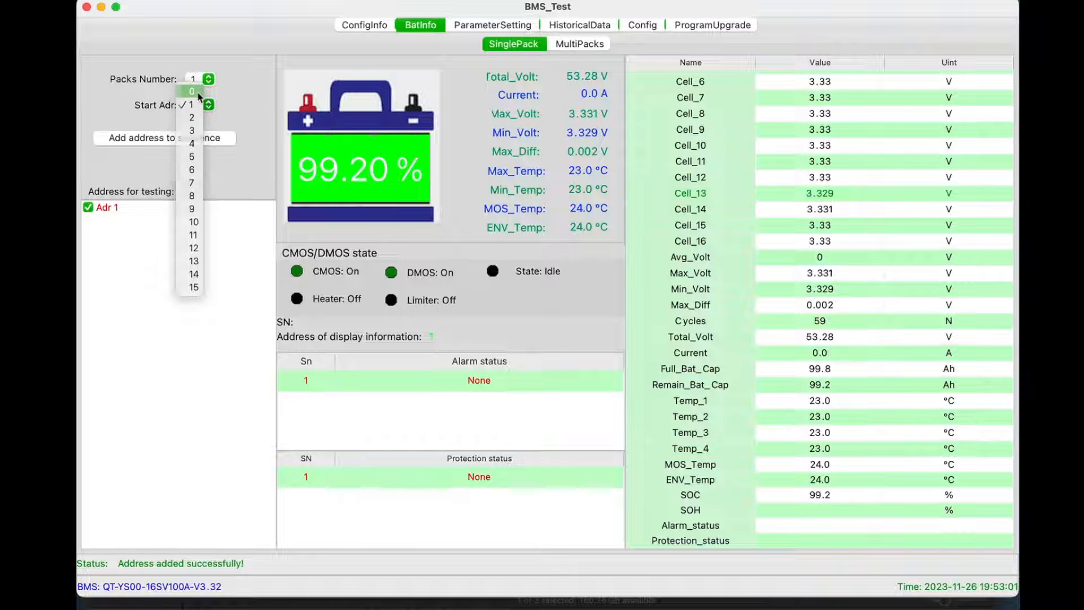
click(194, 91)
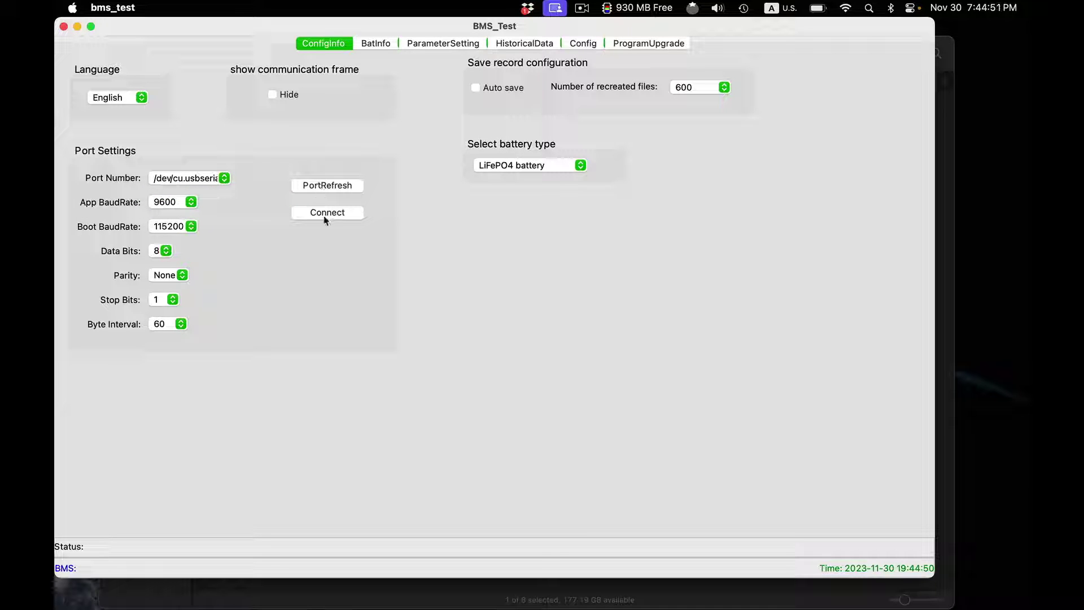
- Connect over the serial port and bring up the BatInfo readings
click(326, 212)
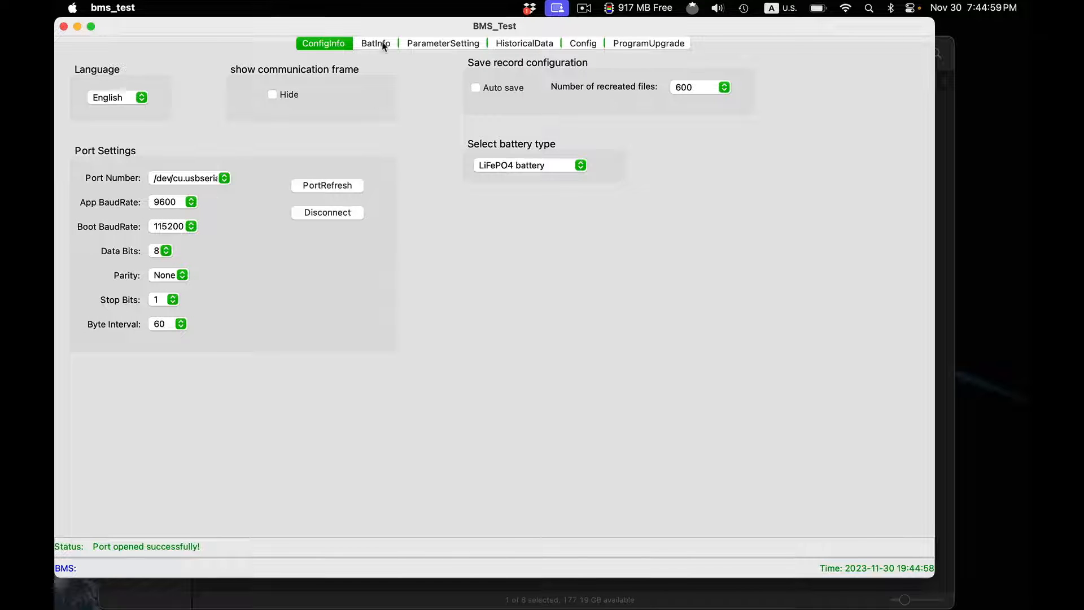
click(648, 43)
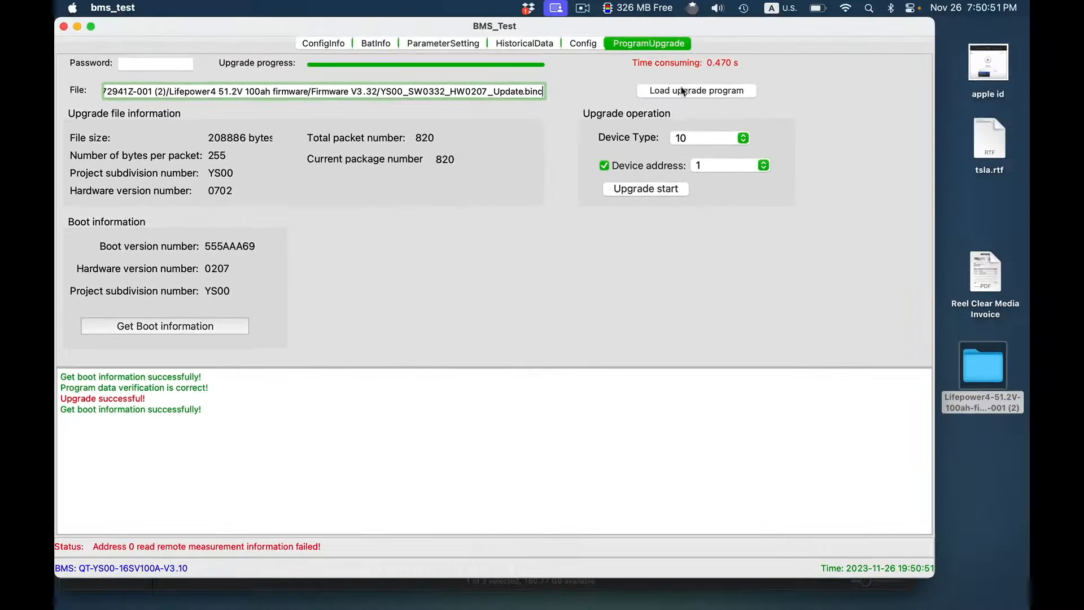
- Load the V3.32 .bin firmware file for the BMS upgrade
click(697, 90)
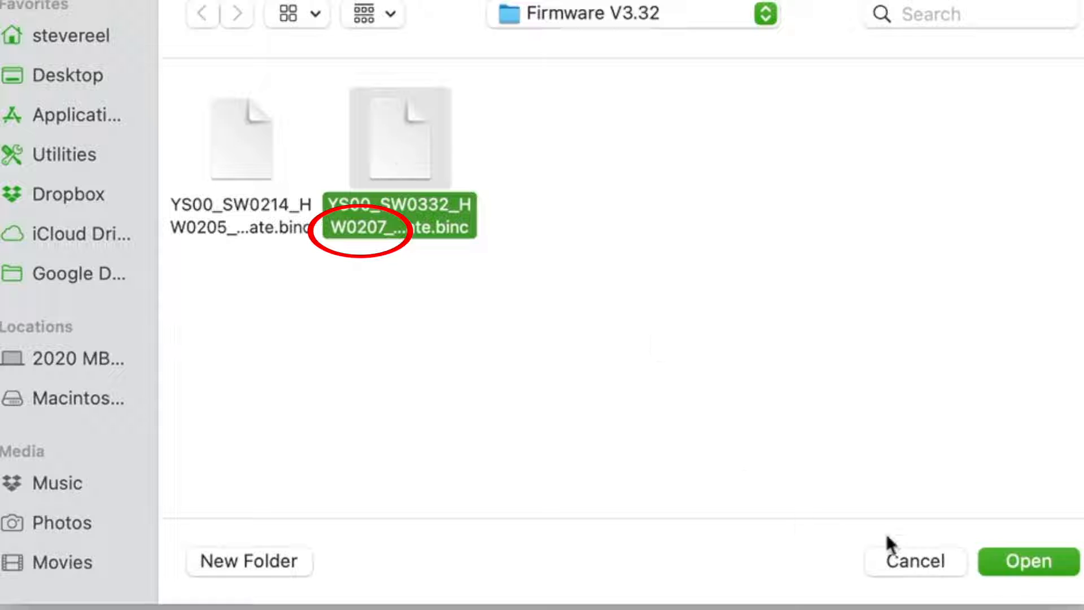
click(1026, 561)
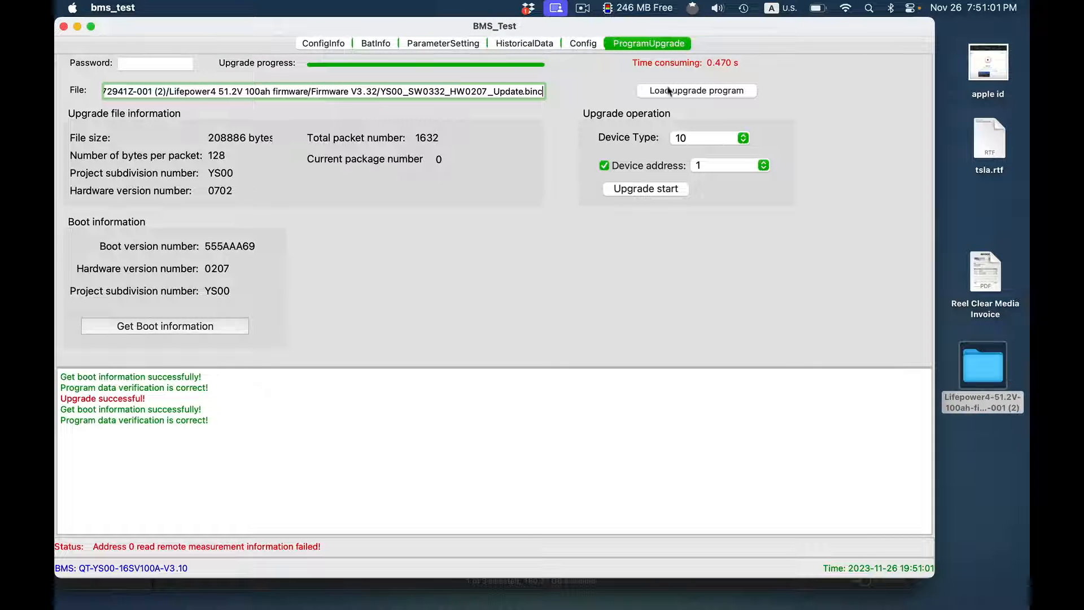
click(645, 189)
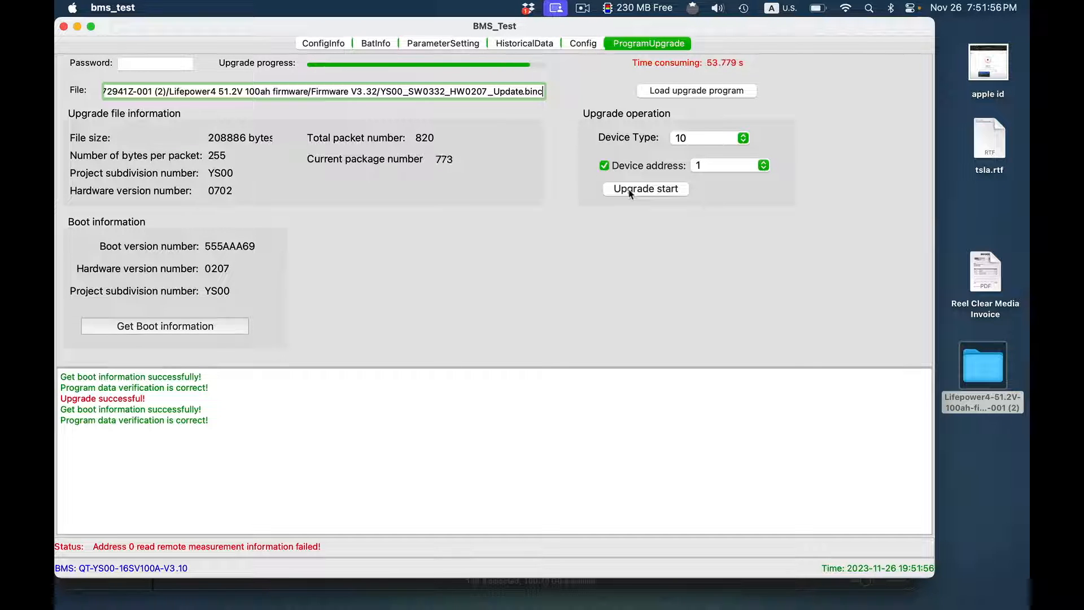
click(375, 43)
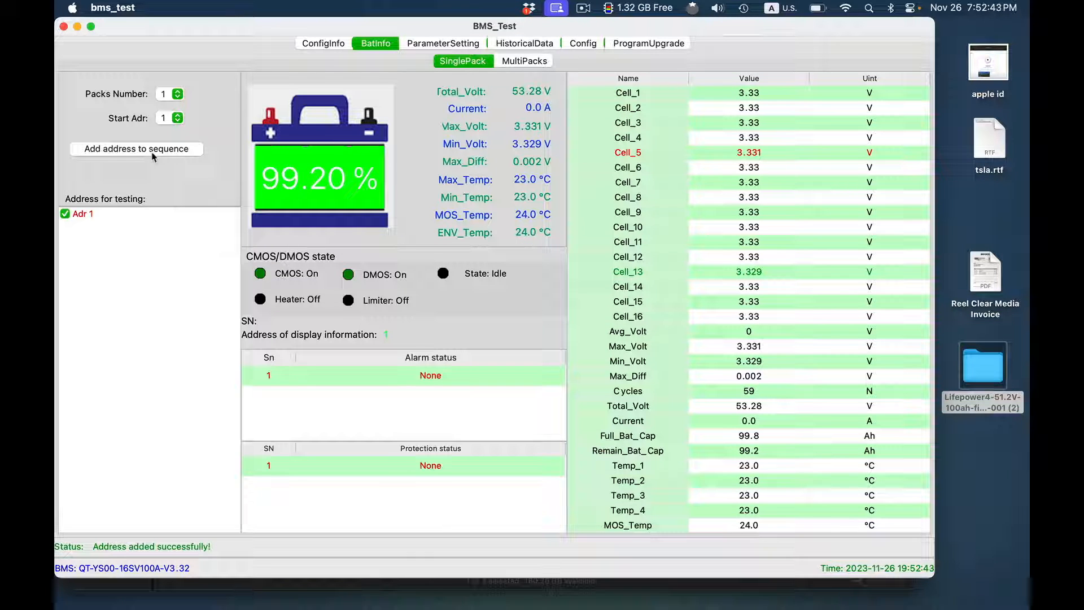
mouse_move(736, 135)
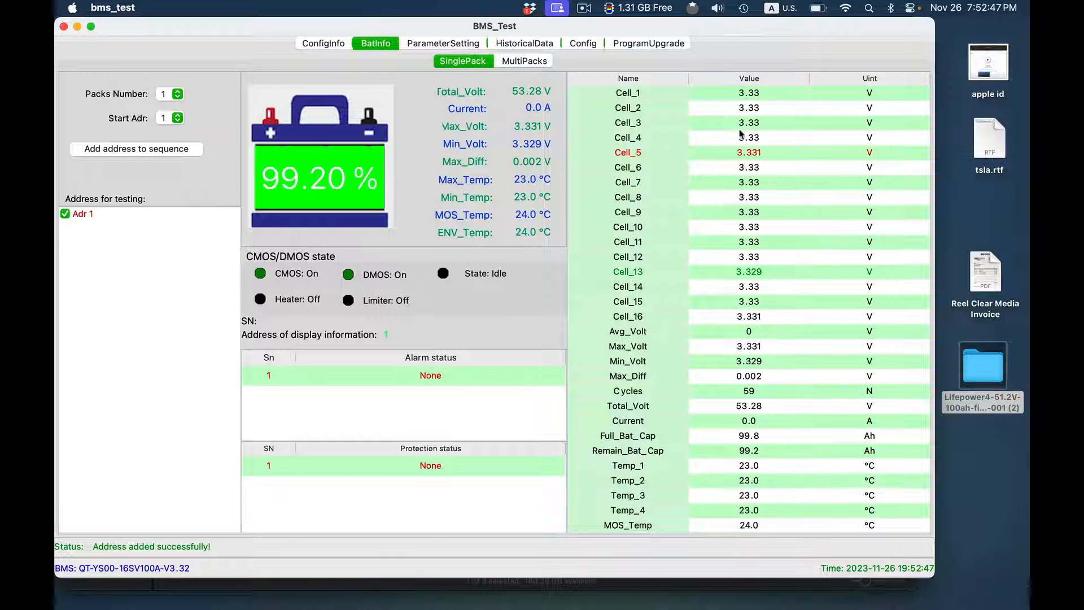
- Scroll the address-1 readings showing 99.2% SOC, 59 cycles and 99.2 Ah remaining
scroll(down, 3)
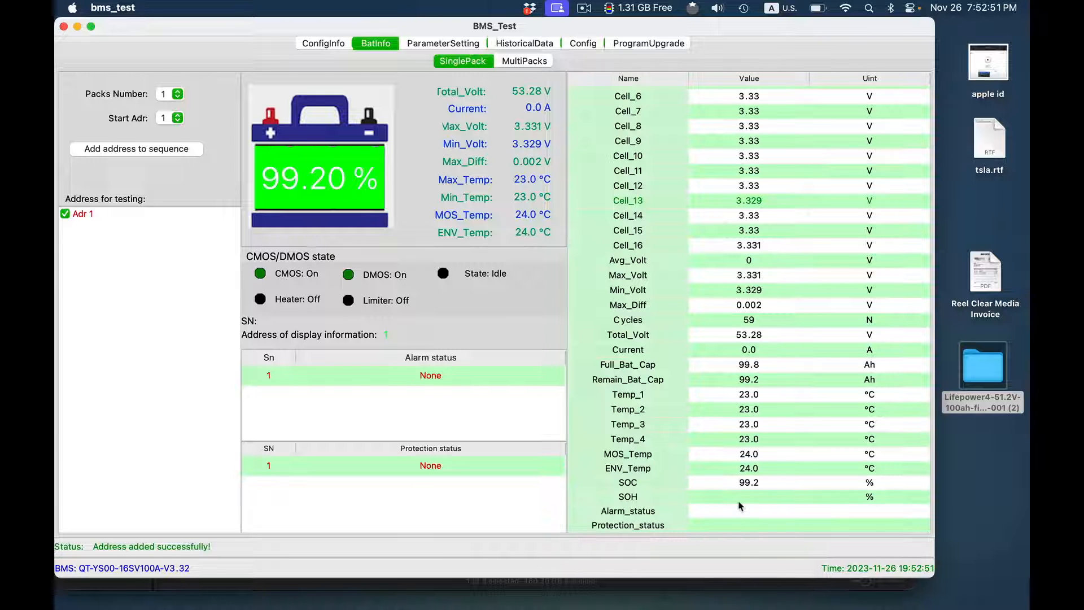
mouse_move(746, 491)
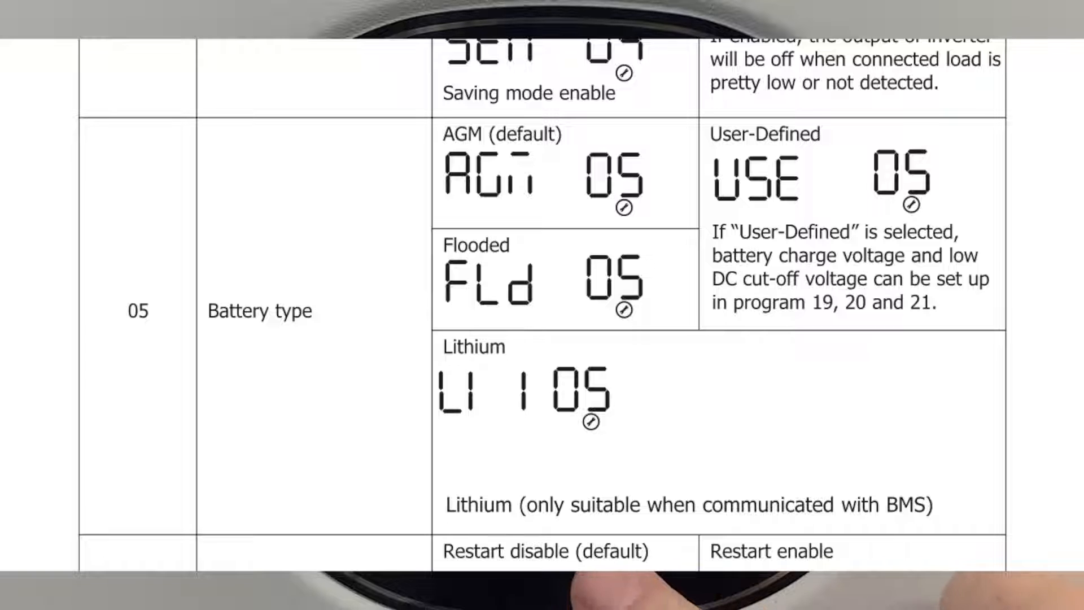
- Scroll to setting 05 Battery type with its AGM, Flooded, User-Defined and Lithium options
scroll(down, 3)
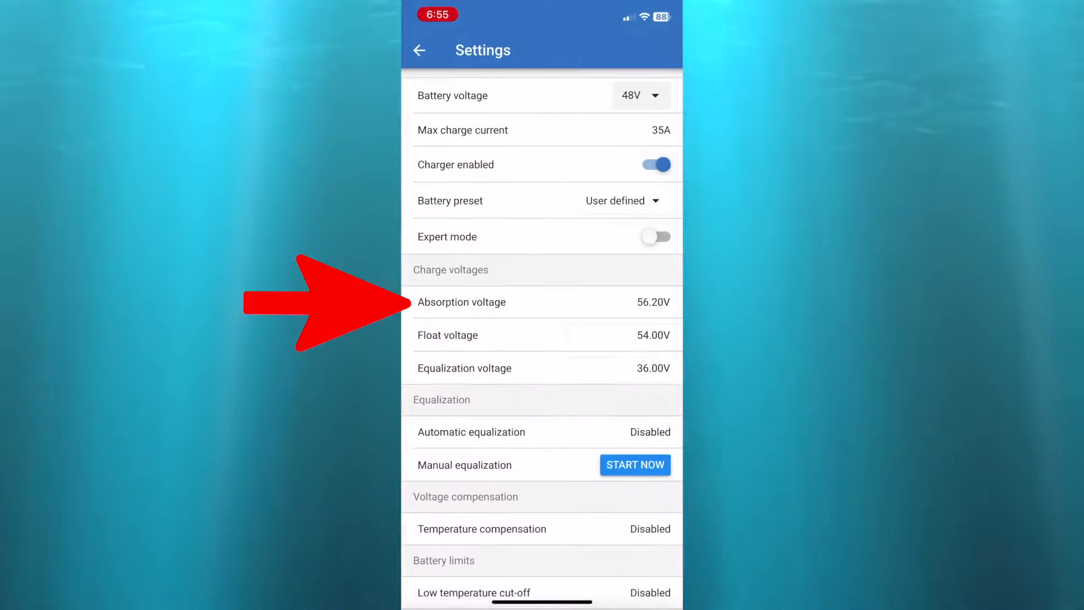
- Change the absorption voltage from 56.20 V to 58 V and confirm it
click(461, 302)
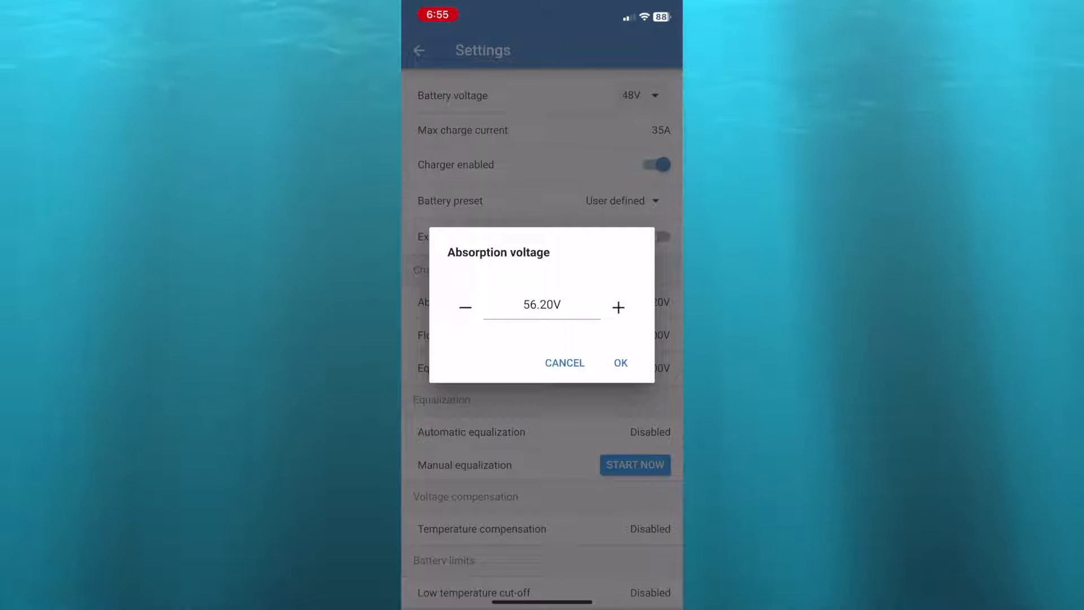
text(58)
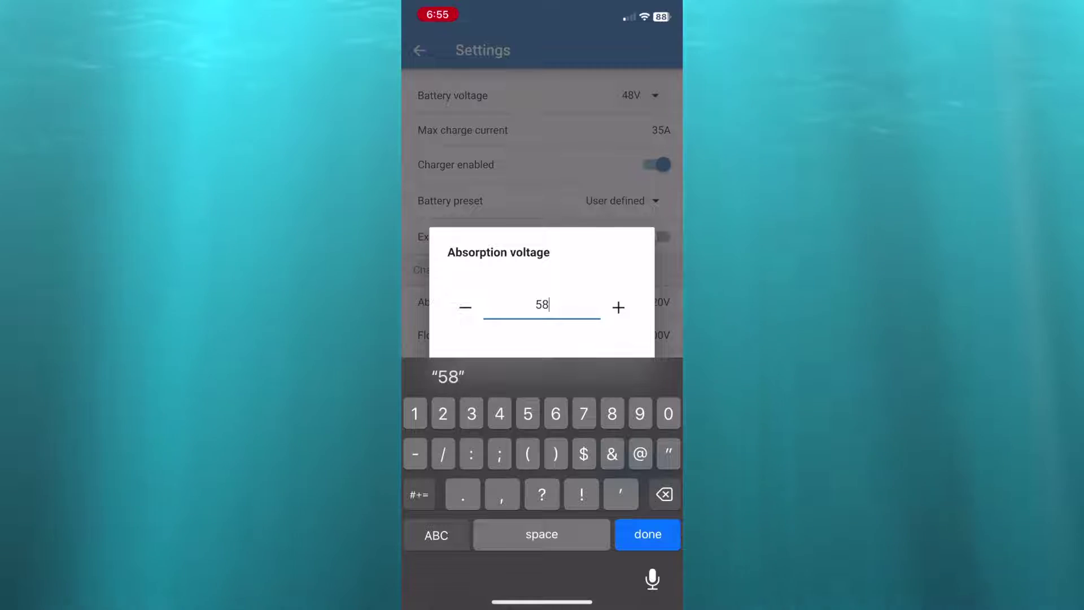
click(648, 533)
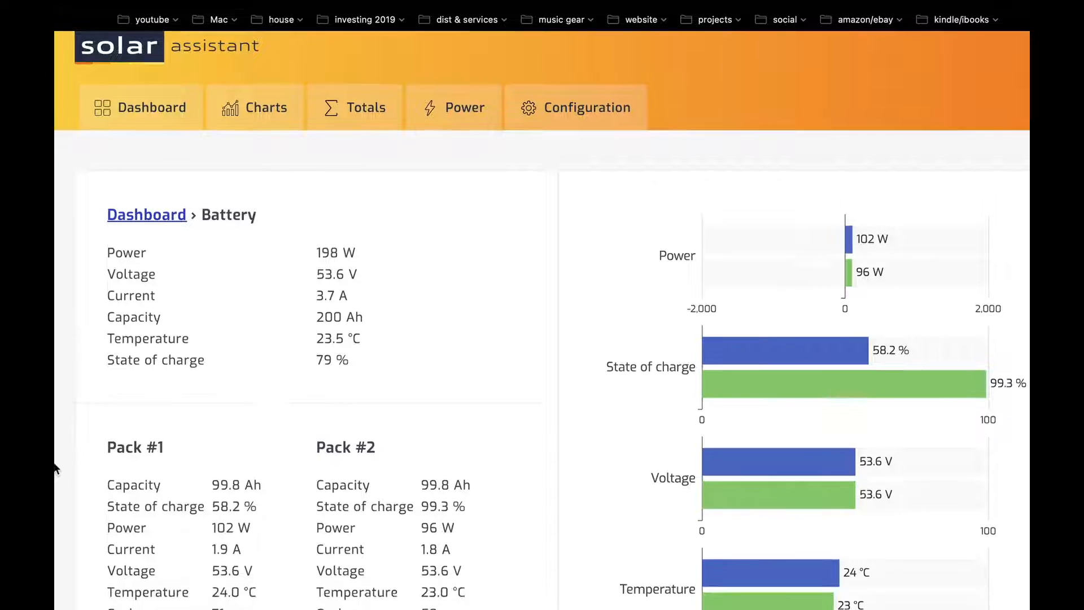
- View both packs in sync at 100.2%, then return to the Victron charger
scroll(down, 3)
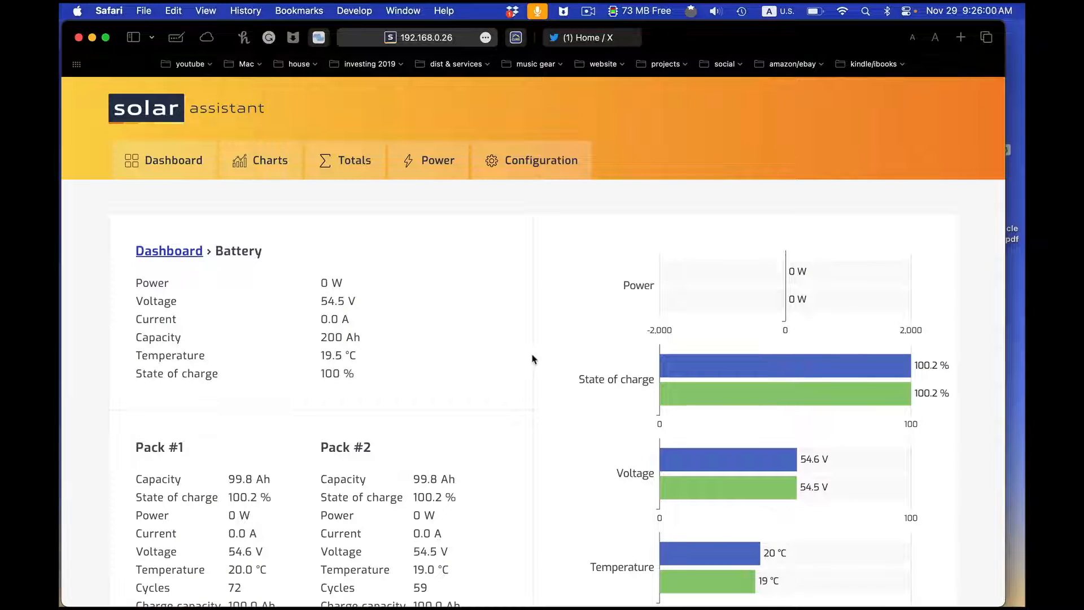
click(574, 10)
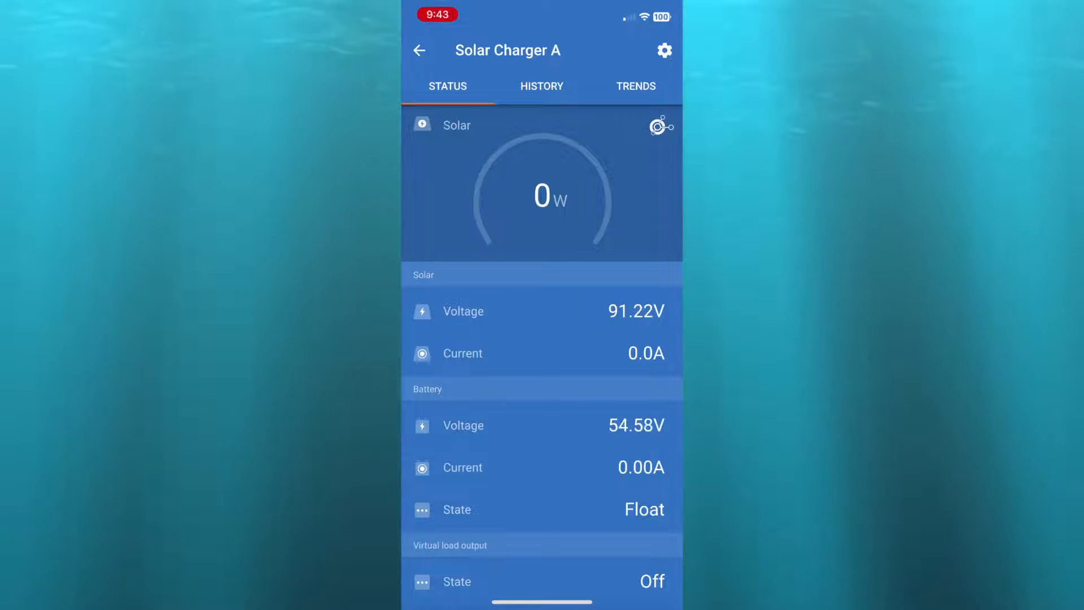
- In Solar Charger A's settings, start editing the 58.40 V absorption voltage
click(664, 50)
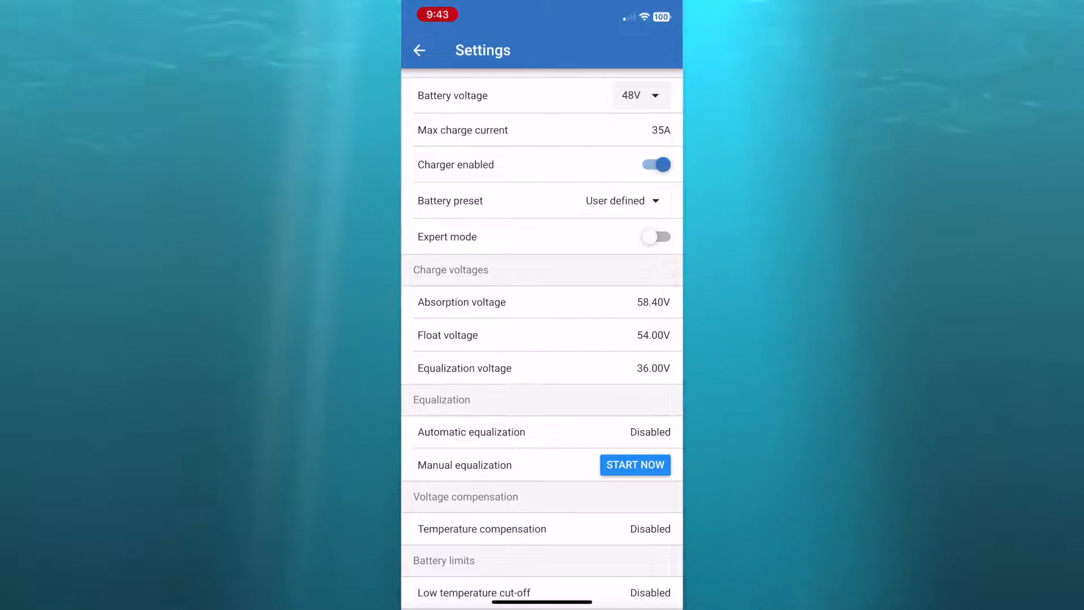
click(461, 303)
text(56.2)
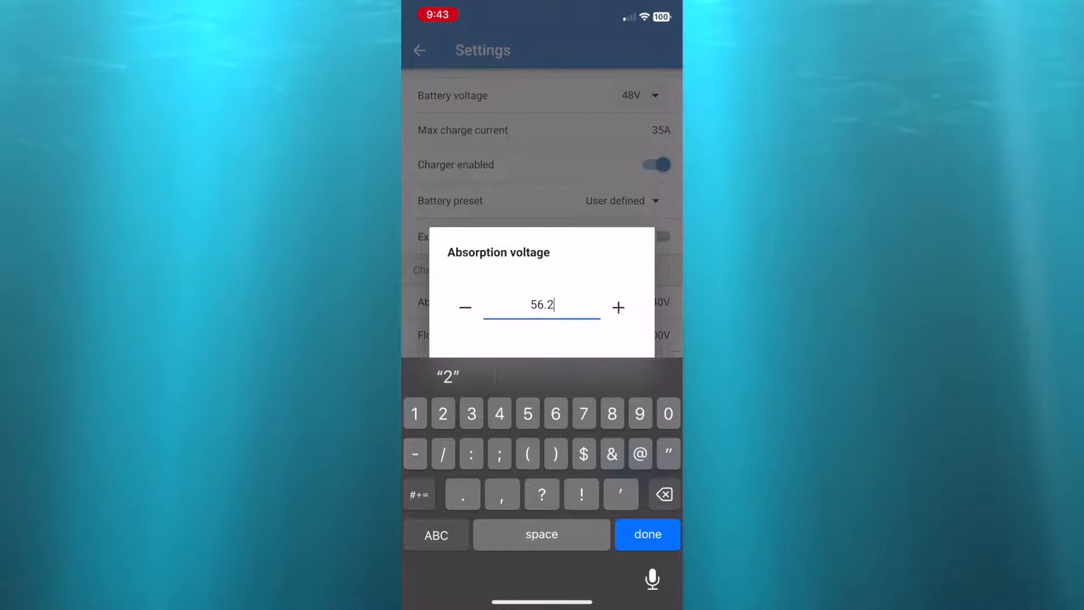